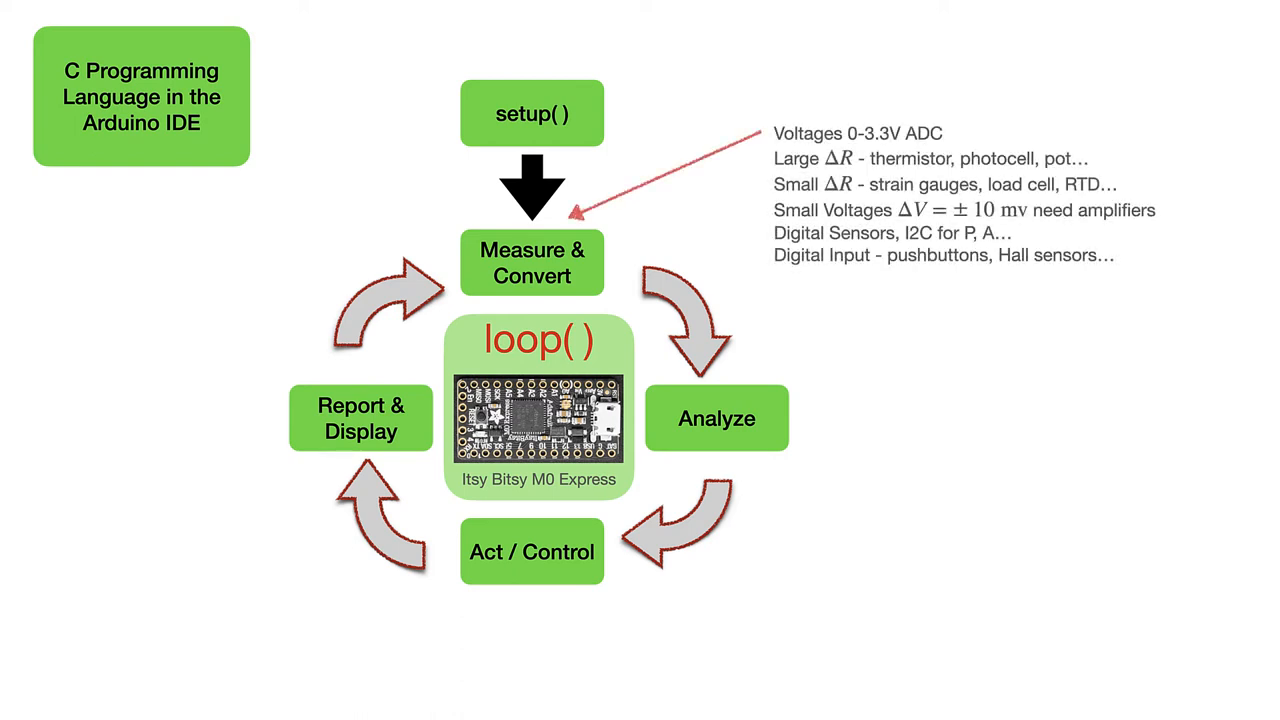
# Step: Draw red arrows from the small-voltage and Digital Sensors lines to Measure & Convert
pyautogui.moveTo(1120, 155); pyautogui.dragTo(950, 132)
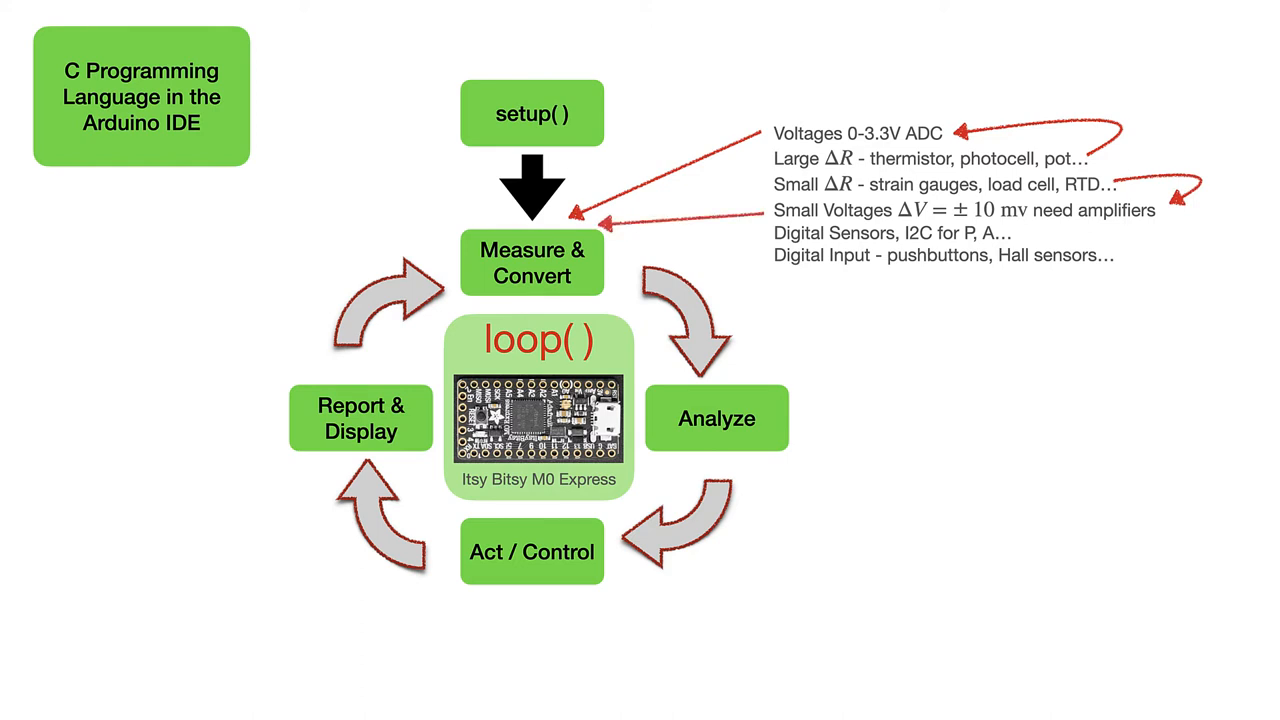
pyautogui.moveTo(770, 240); pyautogui.dragTo(610, 245)
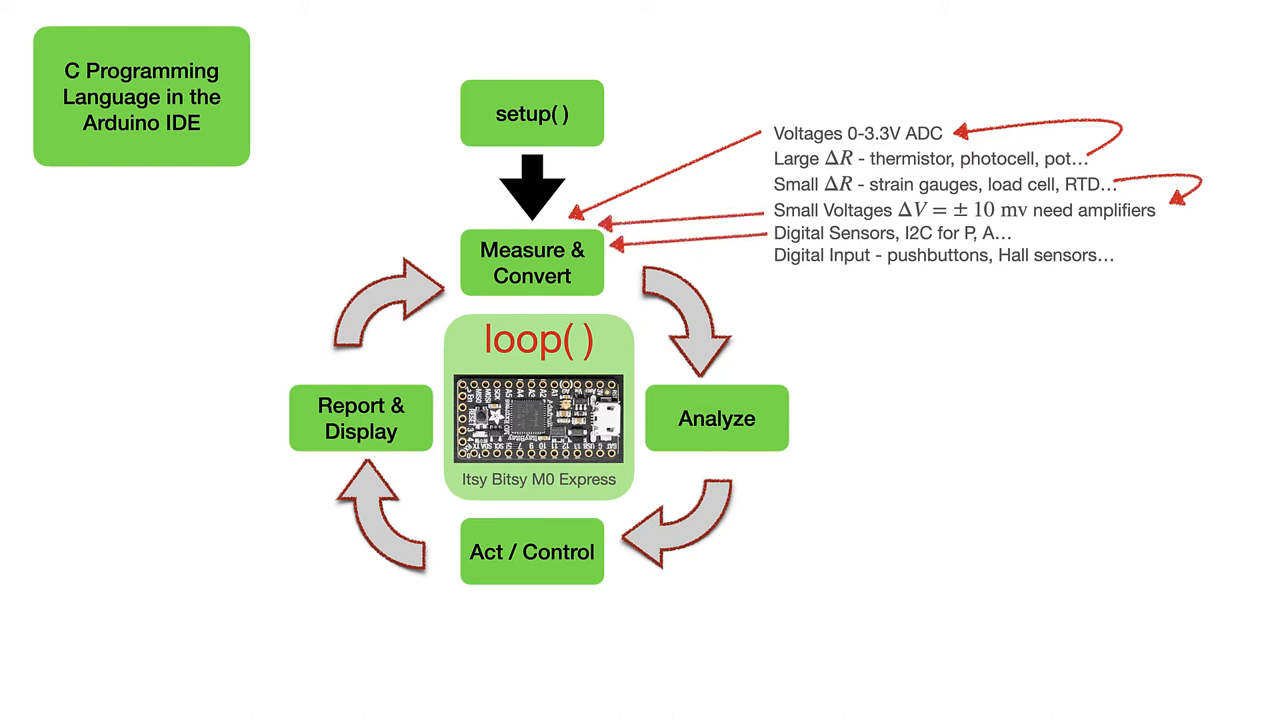